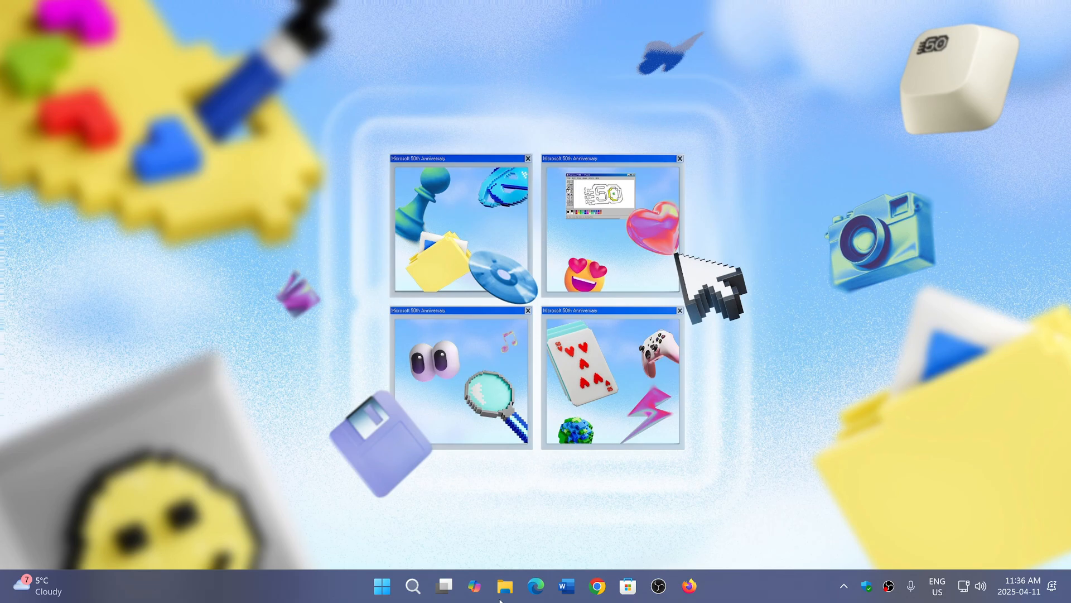
# - Launch File Explorer and expand This PC to reveal the drives
pyautogui.click(505, 585)
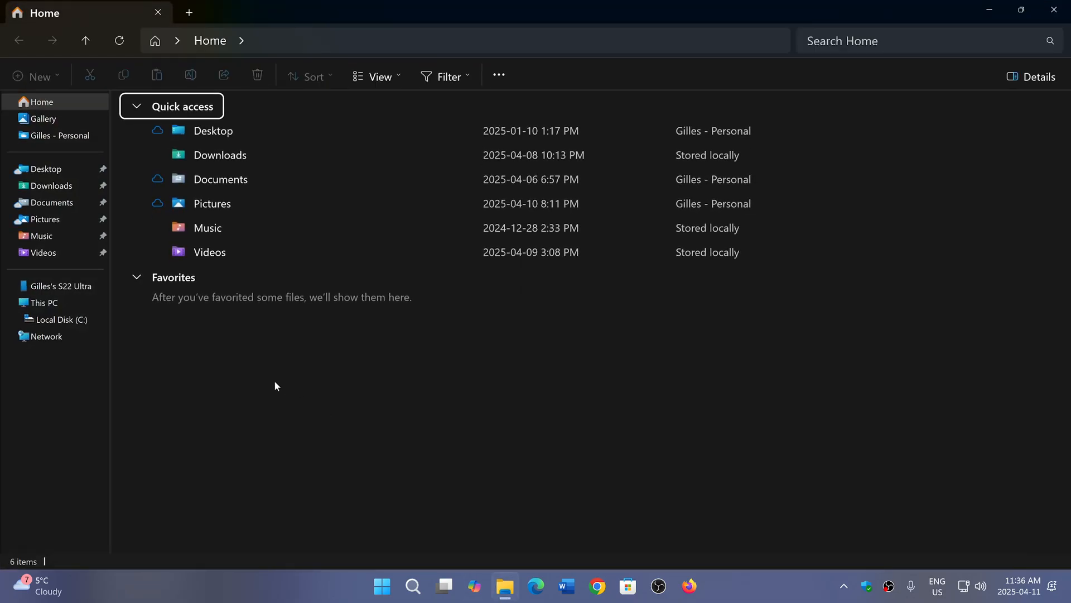
pyautogui.click(58, 319)
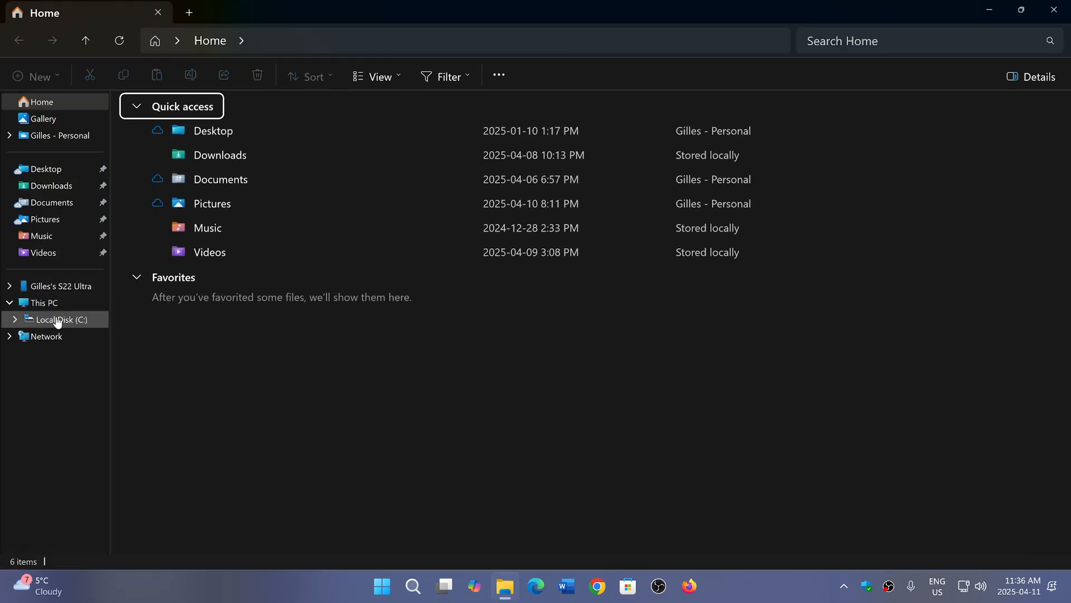
# - Open Local Disk (C:) from the navigation pane
pyautogui.click(60, 319)
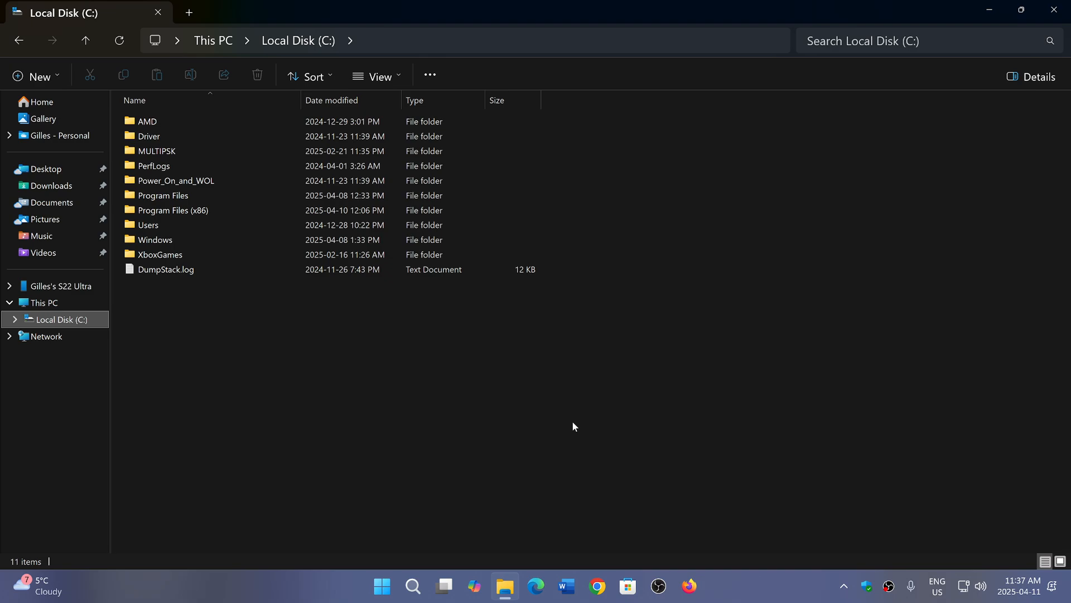
pyautogui.moveTo(243, 38)
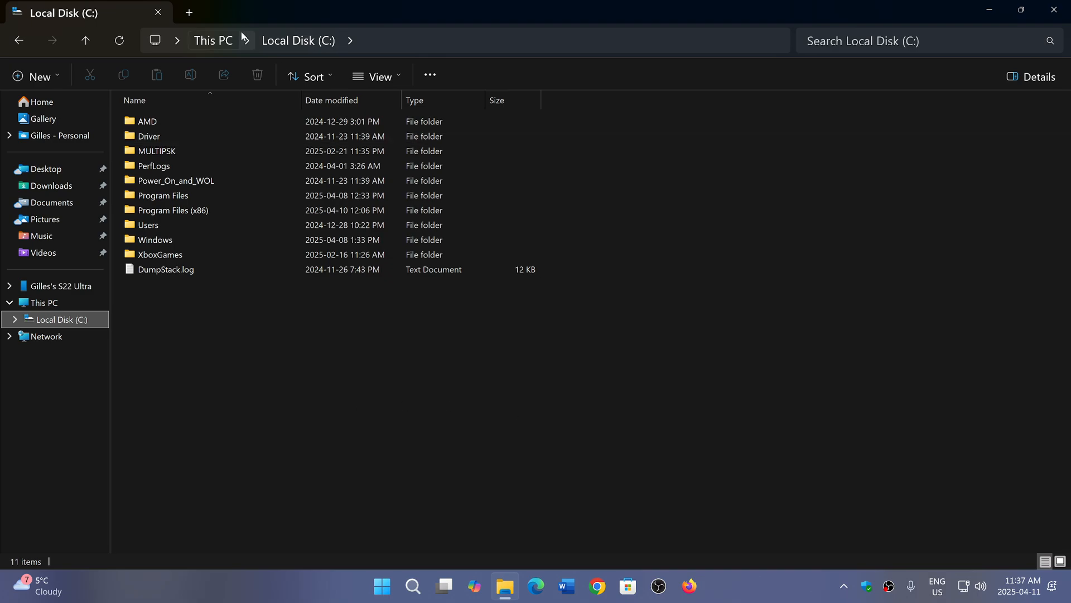
pyautogui.moveTo(264, 368)
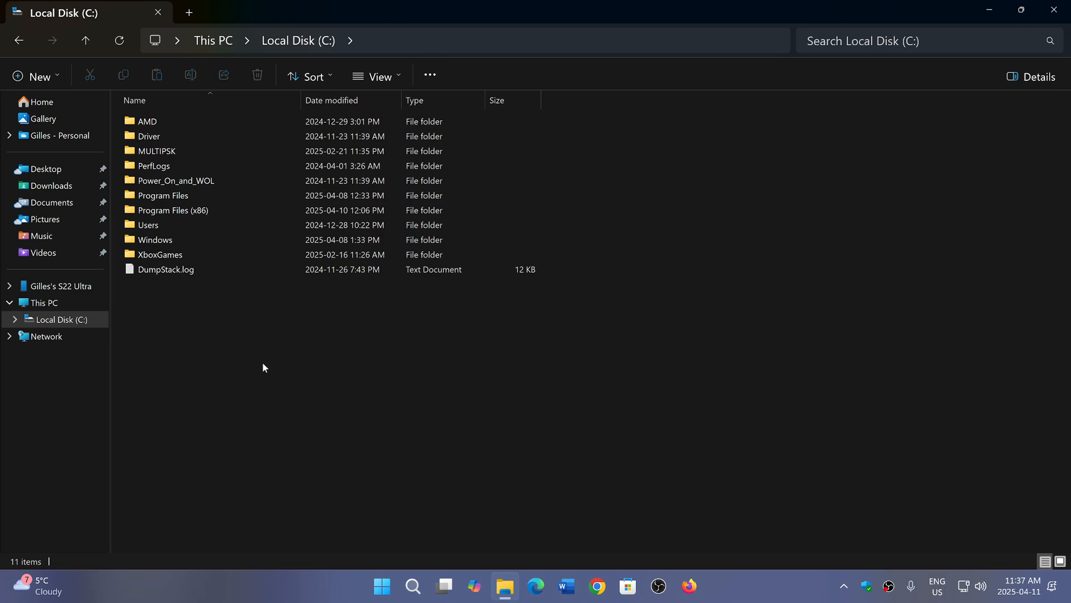
# - Create a new folder at the C: drive root and name it 'inetpub'
pyautogui.rightClick(264, 367)
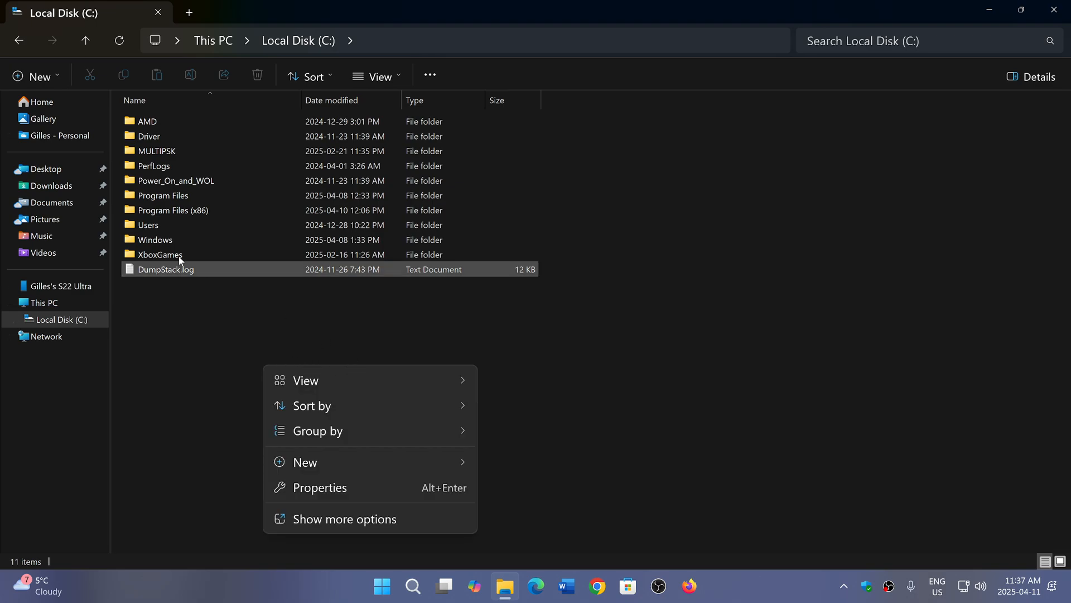
pyautogui.moveTo(708, 477)
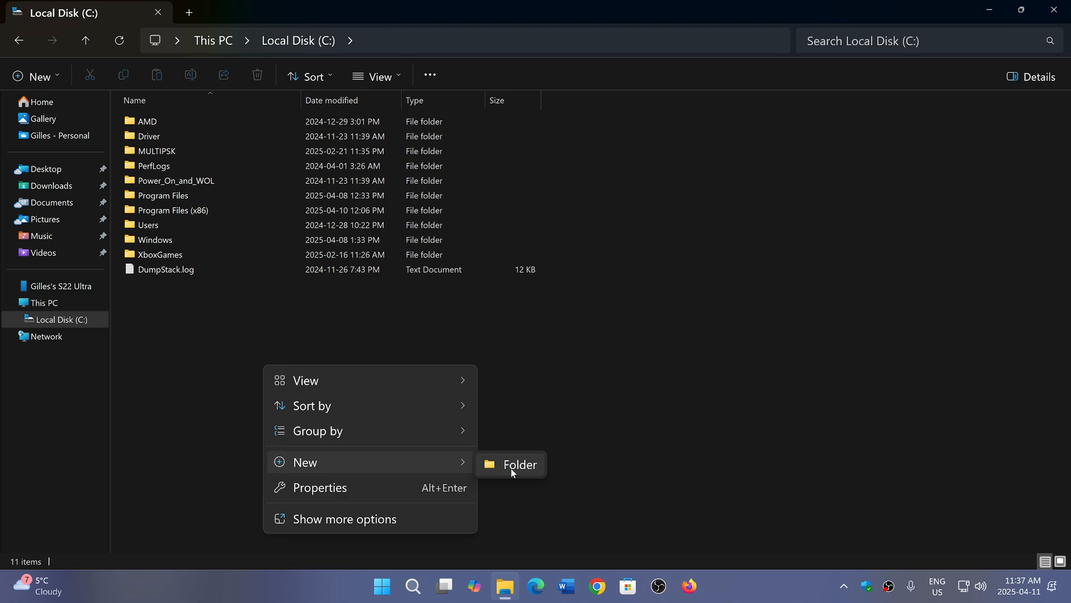
pyautogui.click(520, 464)
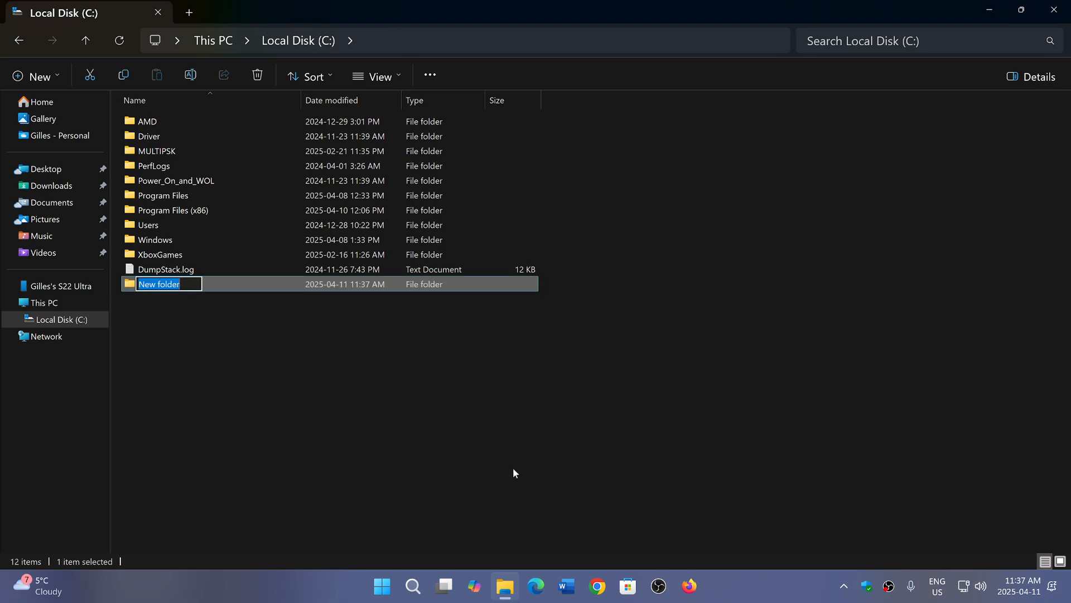
pyautogui.write('inetpub')
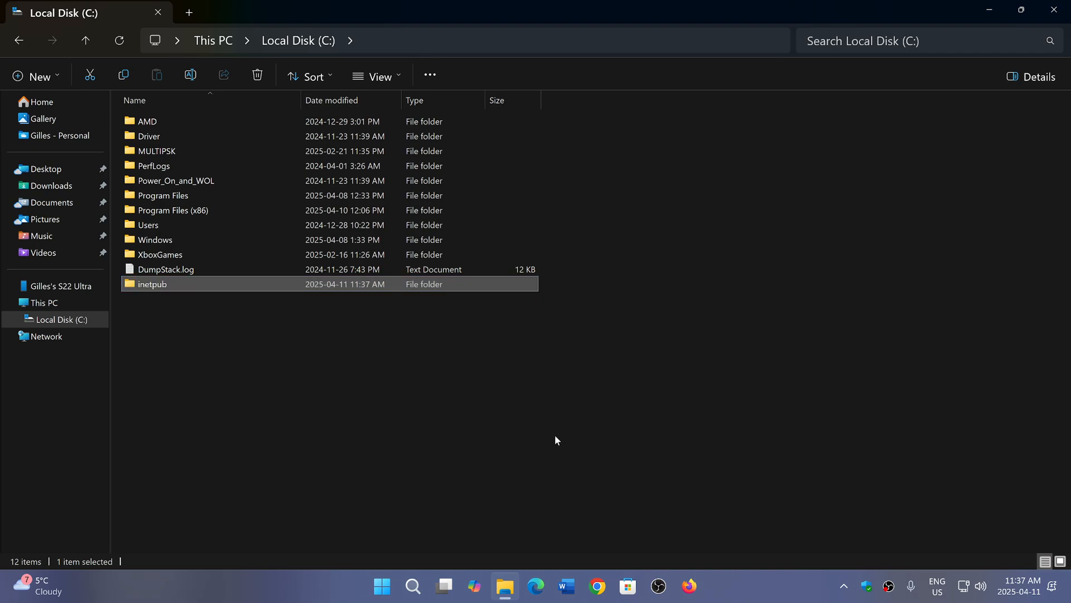
pyautogui.moveTo(460, 440)
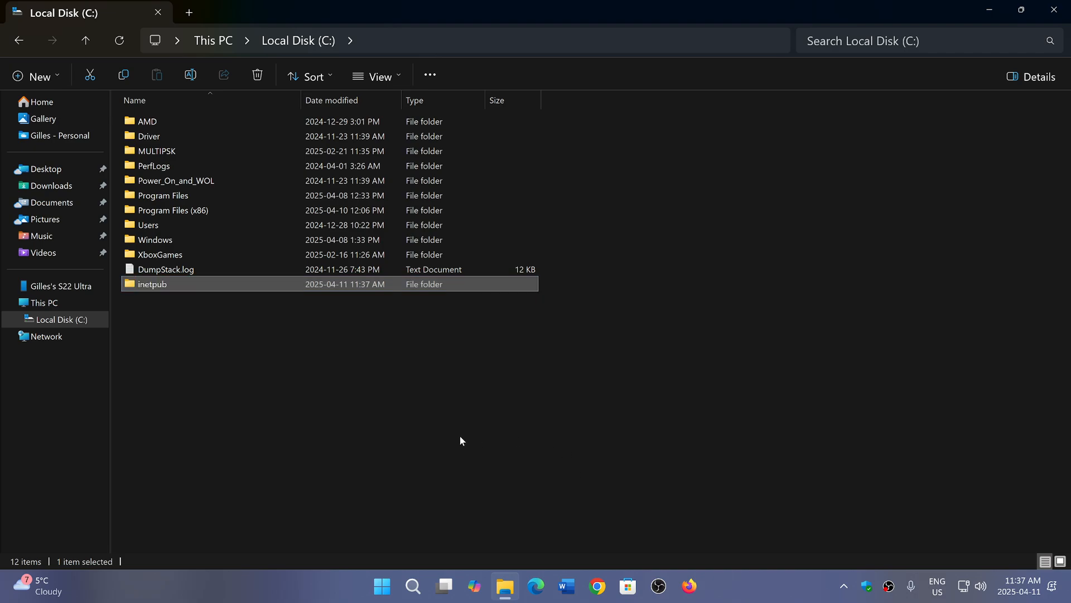
pyautogui.moveTo(712, 328)
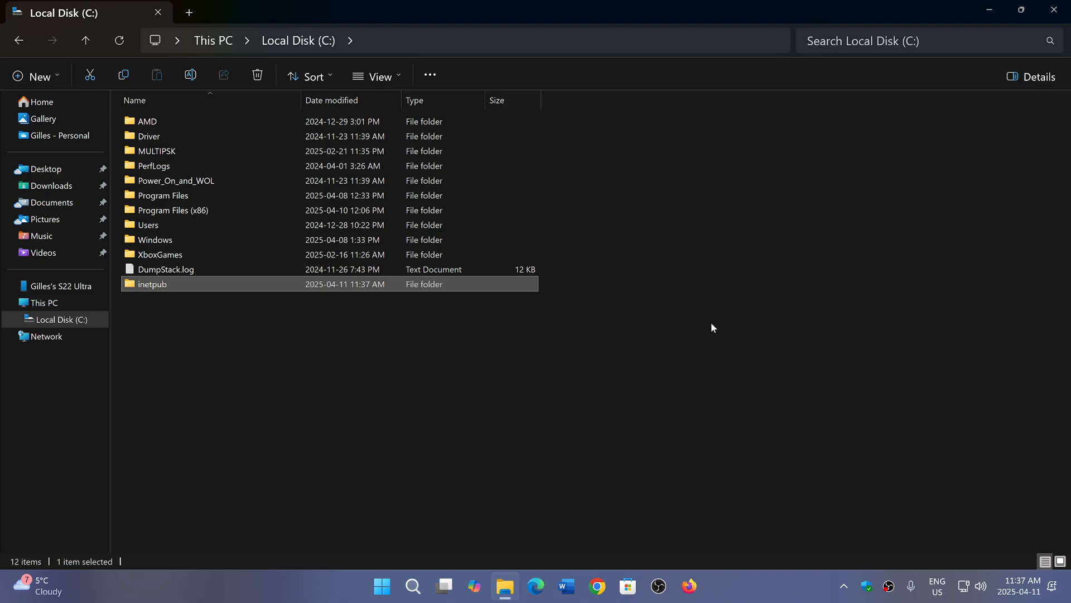
pyautogui.moveTo(344, 350)
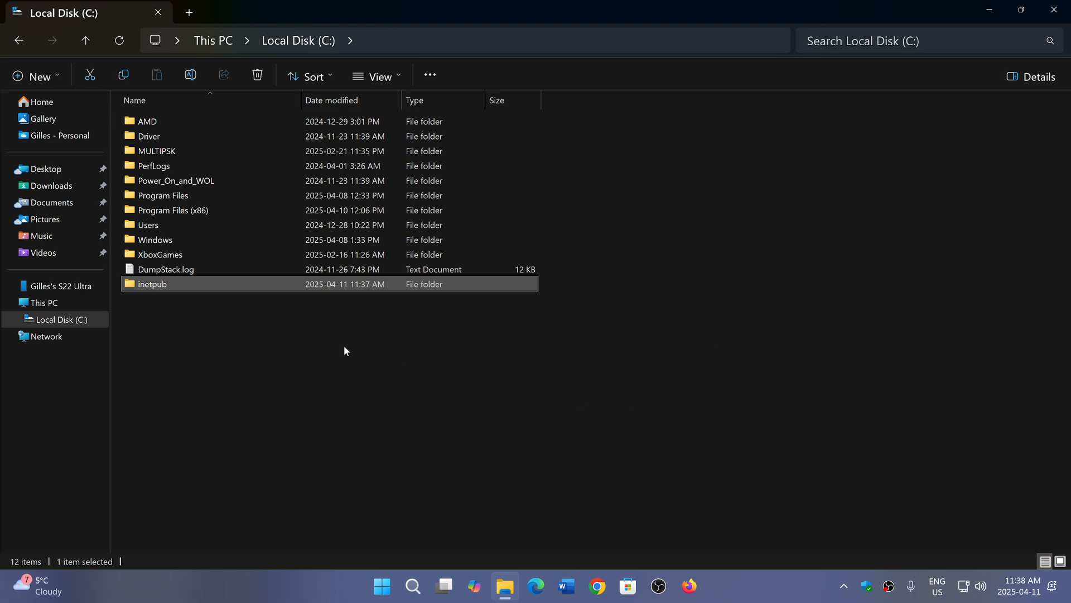
pyautogui.moveTo(231, 366)
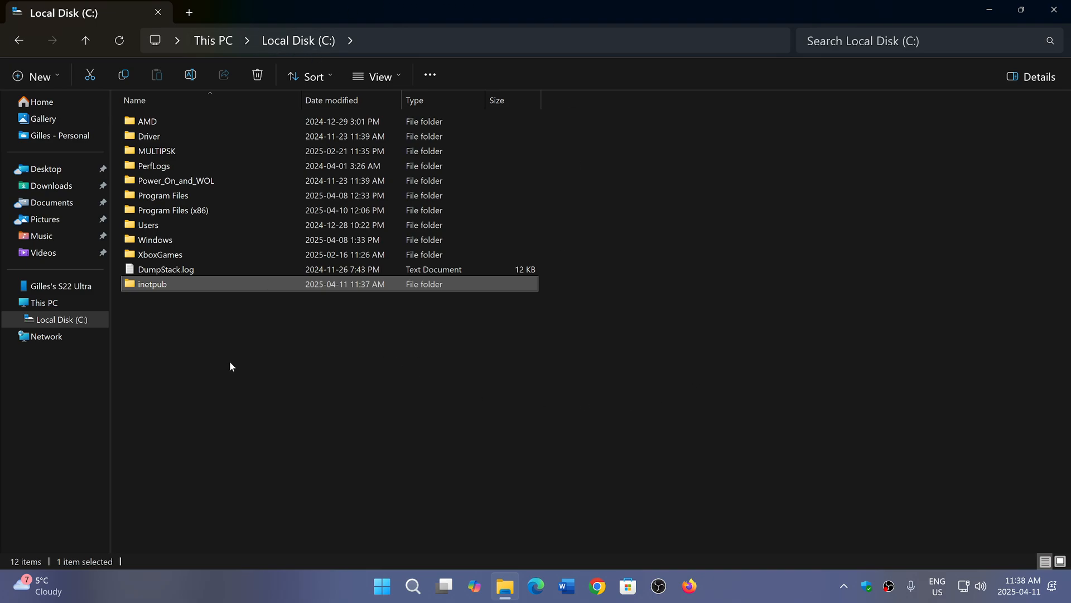
pyautogui.moveTo(268, 422)
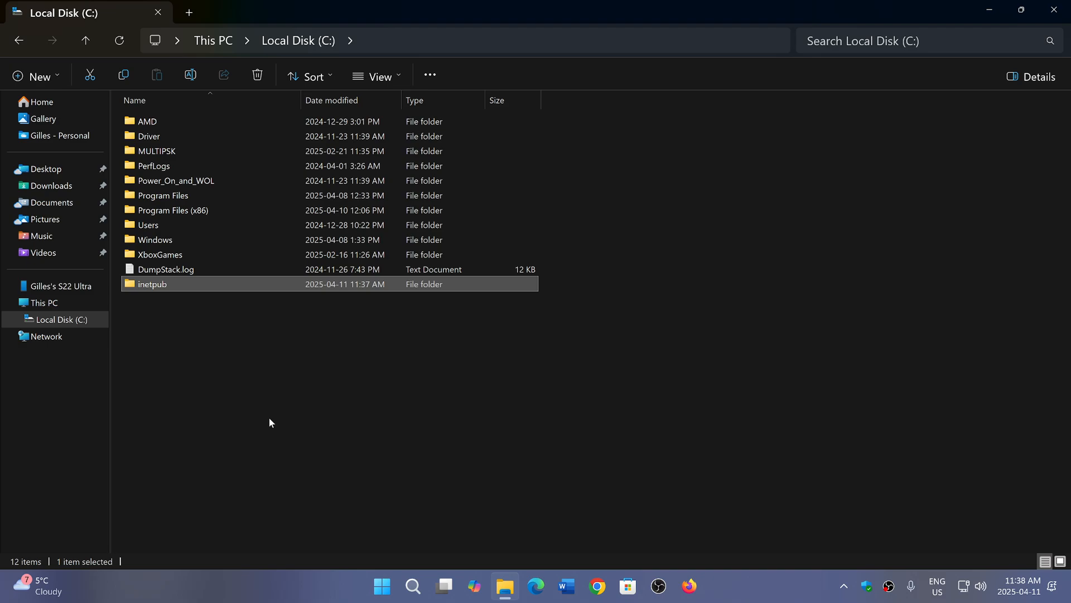
pyautogui.moveTo(298, 40)
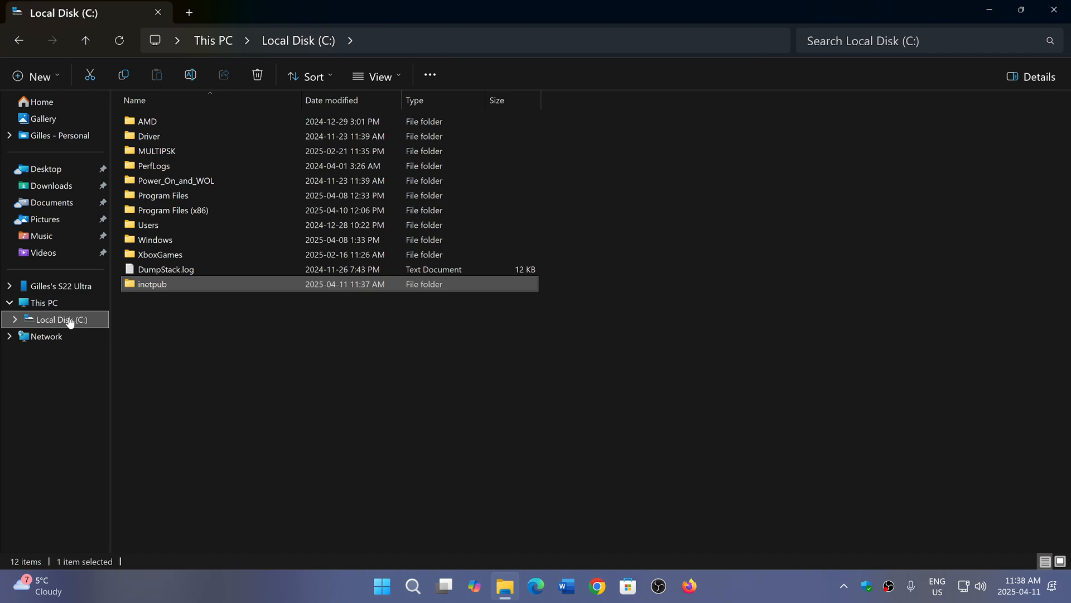
# - Refresh the Local Disk (C:) view so inetpub appears sorted between Driver and MULTIPSK
pyautogui.click(135, 100)
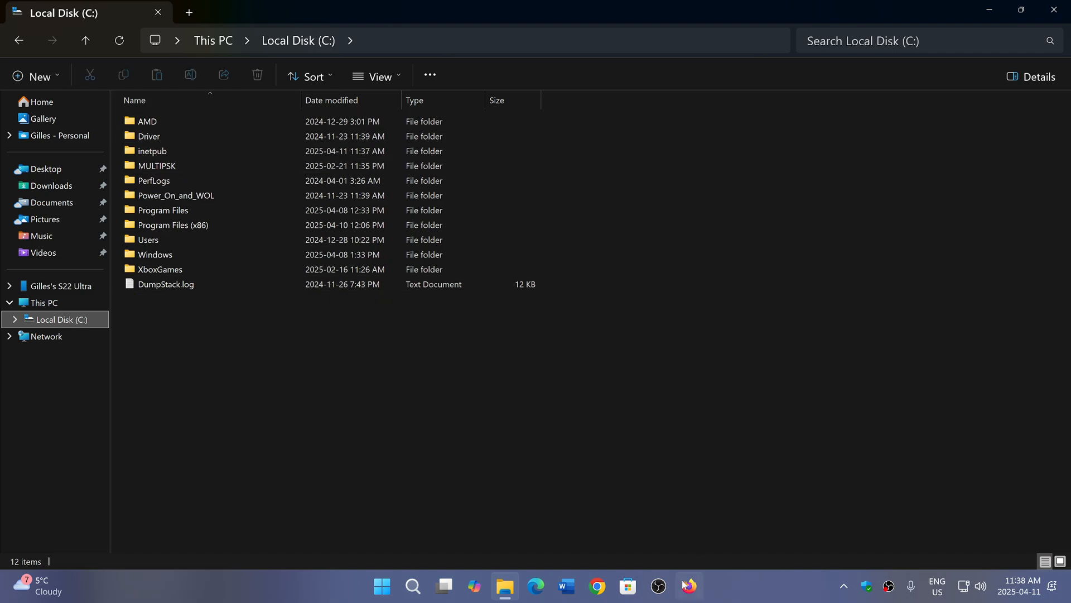
pyautogui.moveTo(689, 586)
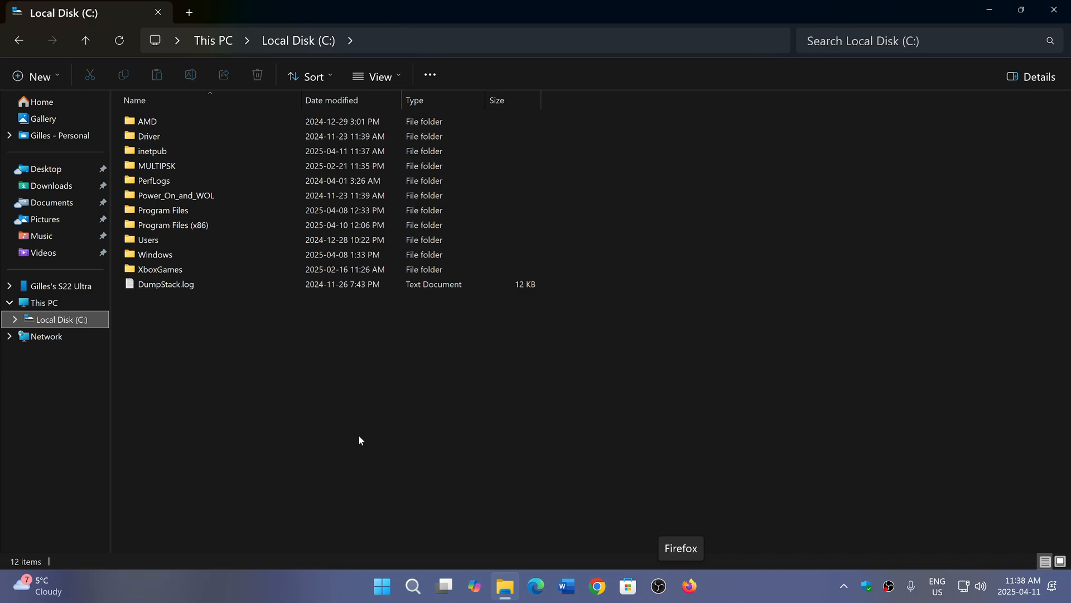
pyautogui.moveTo(308, 462)
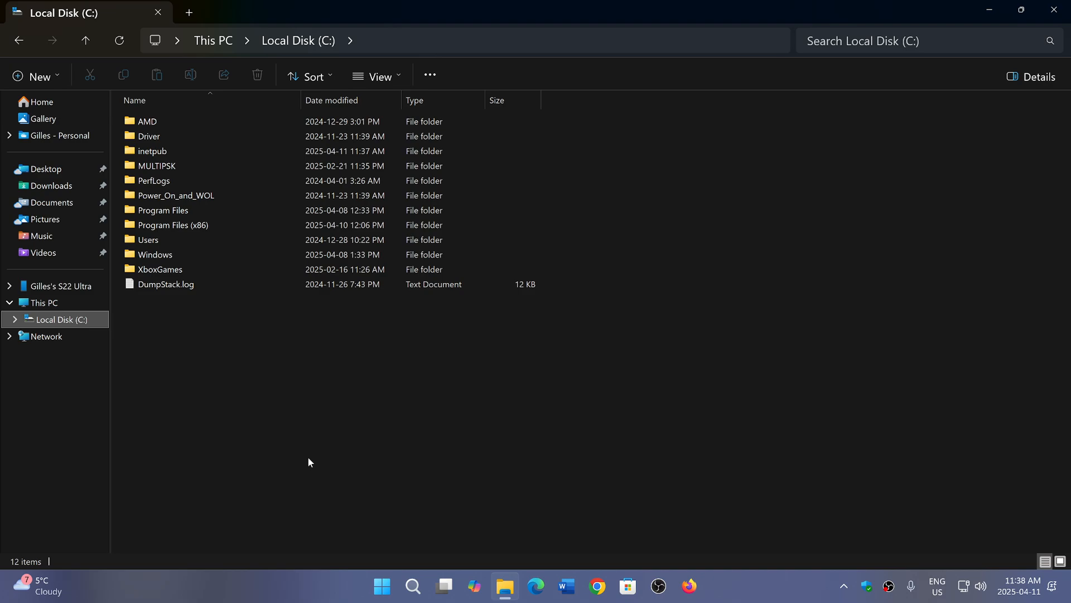
pyautogui.moveTo(672, 393)
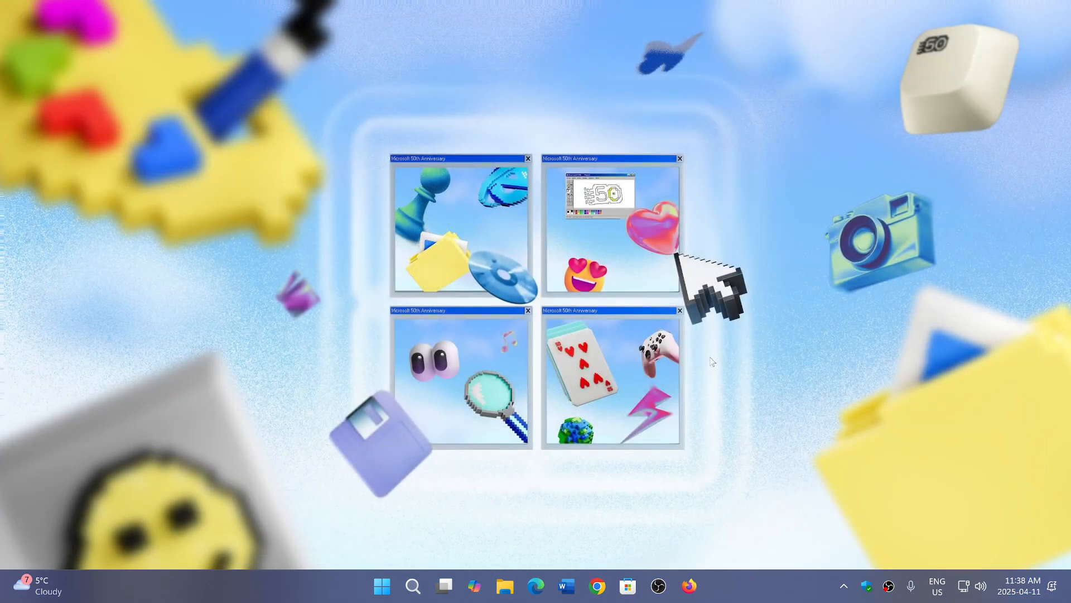
pyautogui.moveTo(840, 496)
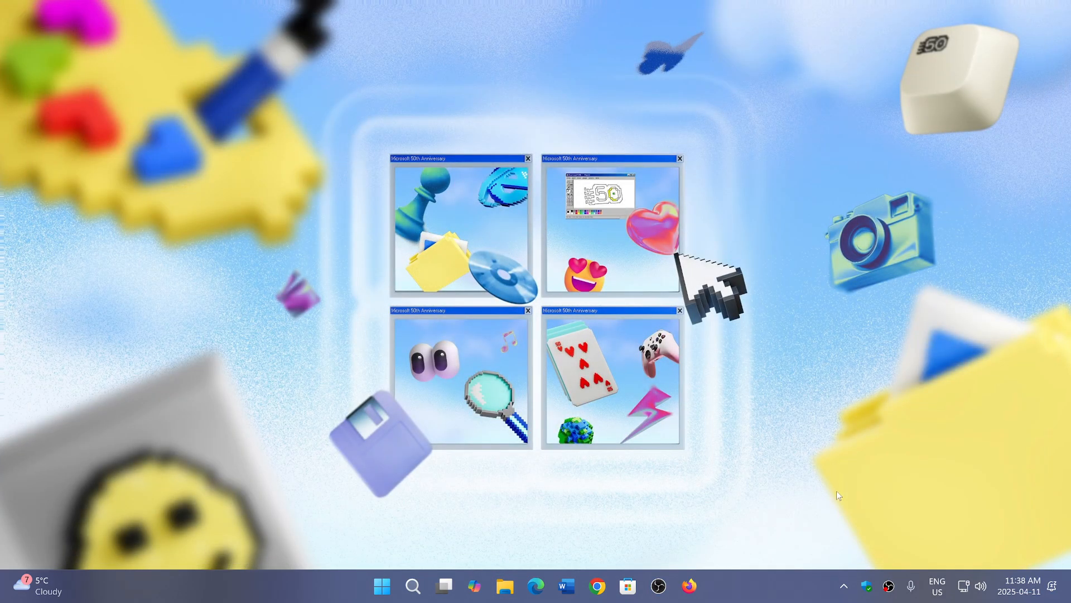
pyautogui.moveTo(761, 589)
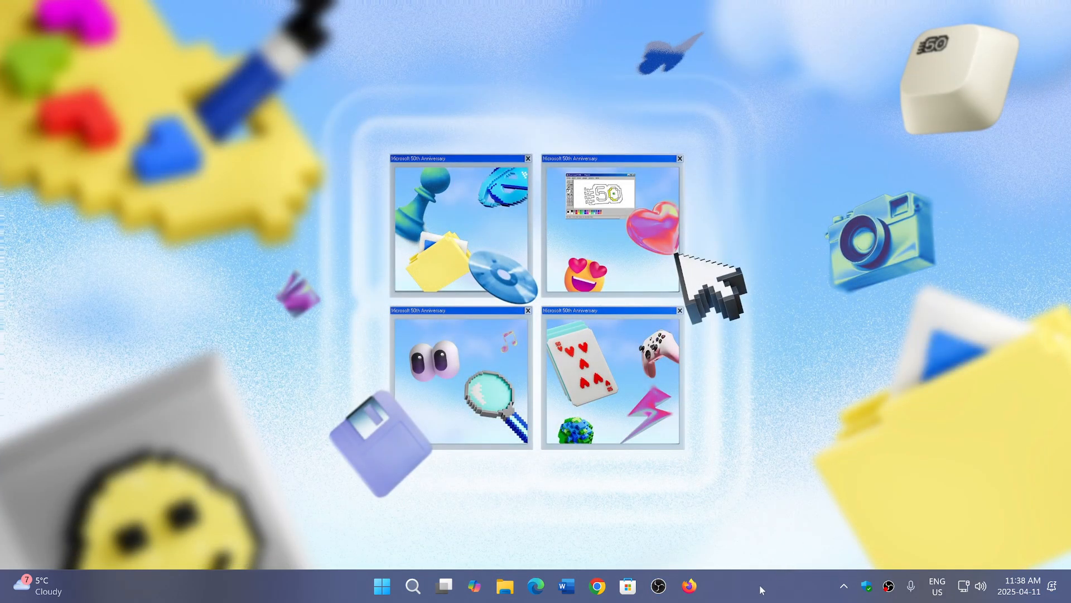